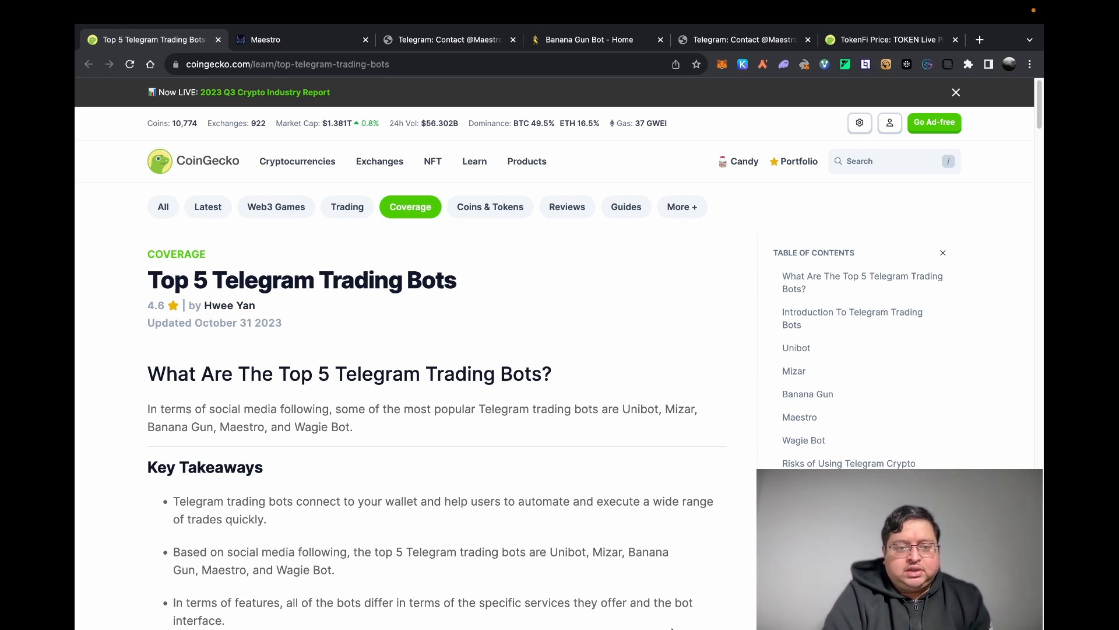
Step: Scroll maestrobots.com down to the Sniper Bot section listing multi-chain sniping and anti-rug features
{"action": "scroll", "scroll_direction": "down", "scroll_amount": 3}
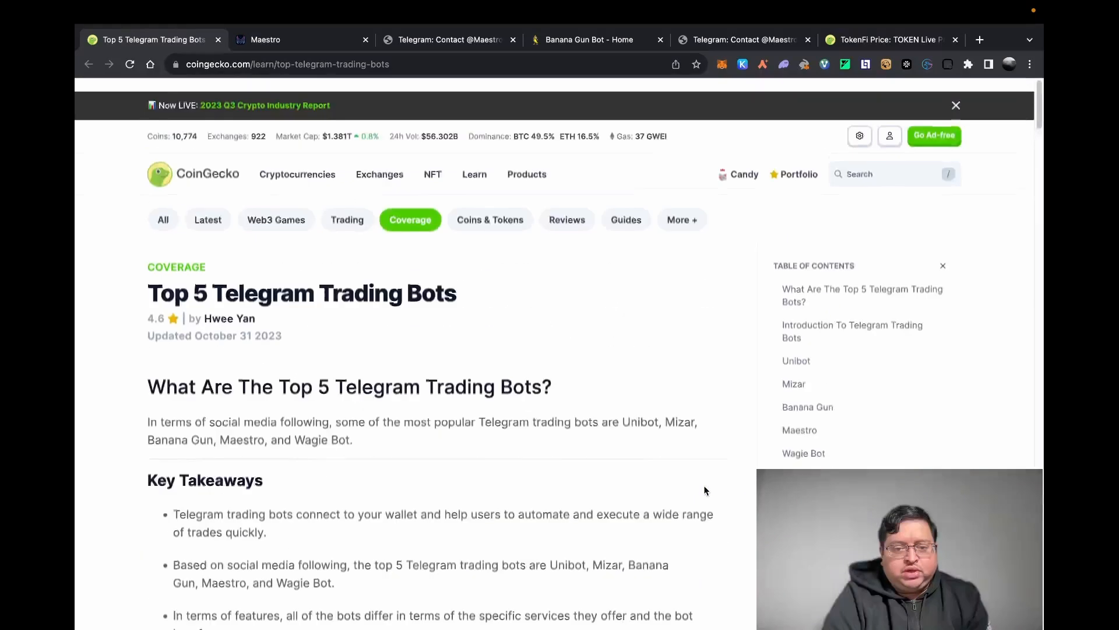
{"action": "left_click", "coordinate": [297, 174]}
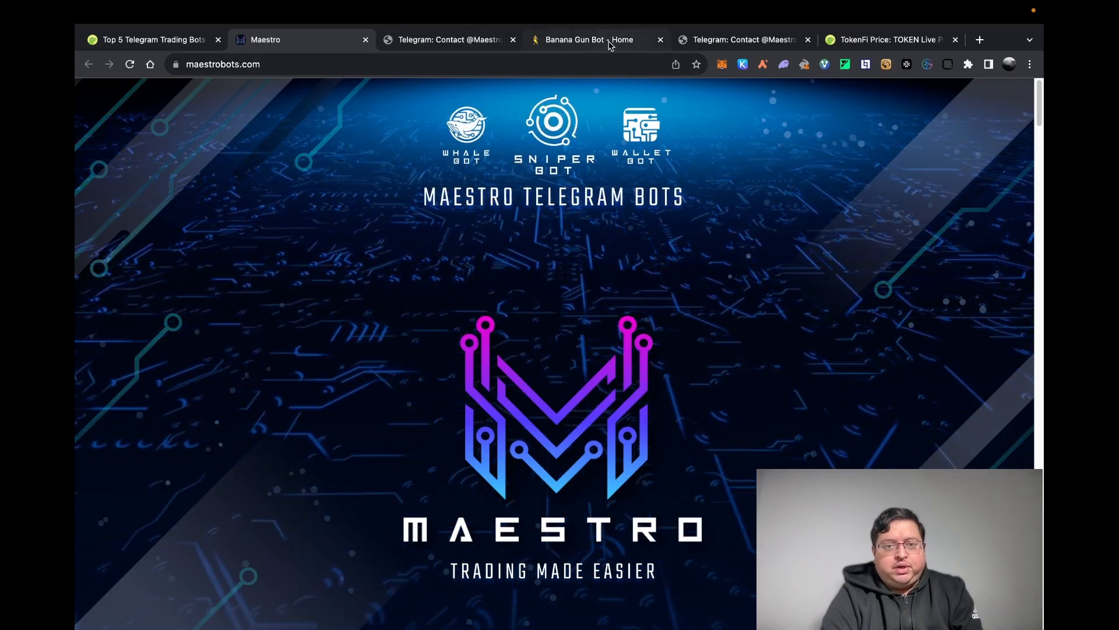
{"action": "mouse_move", "coordinate": [364, 193]}
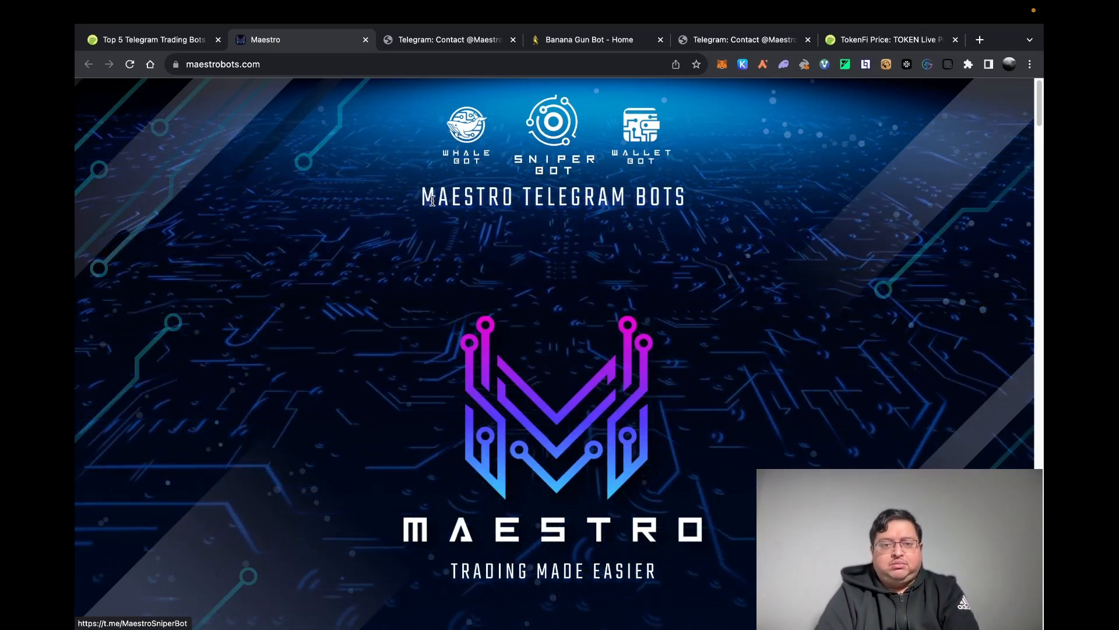
{"action": "scroll", "scroll_direction": "down", "scroll_amount": 3}
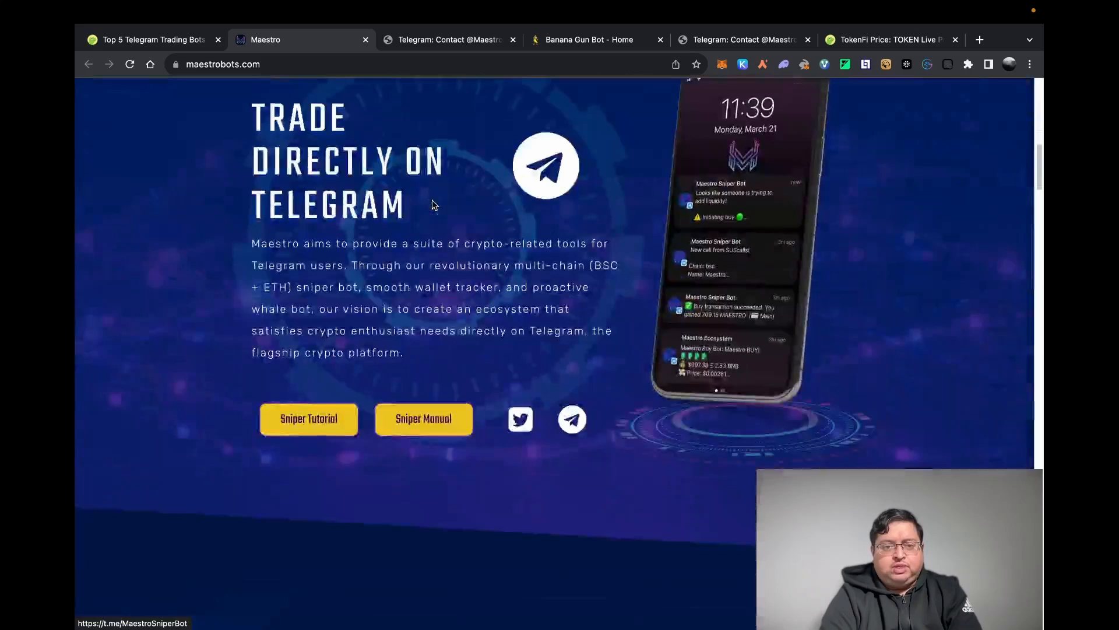
{"action": "scroll", "scroll_direction": "down", "scroll_amount": 3}
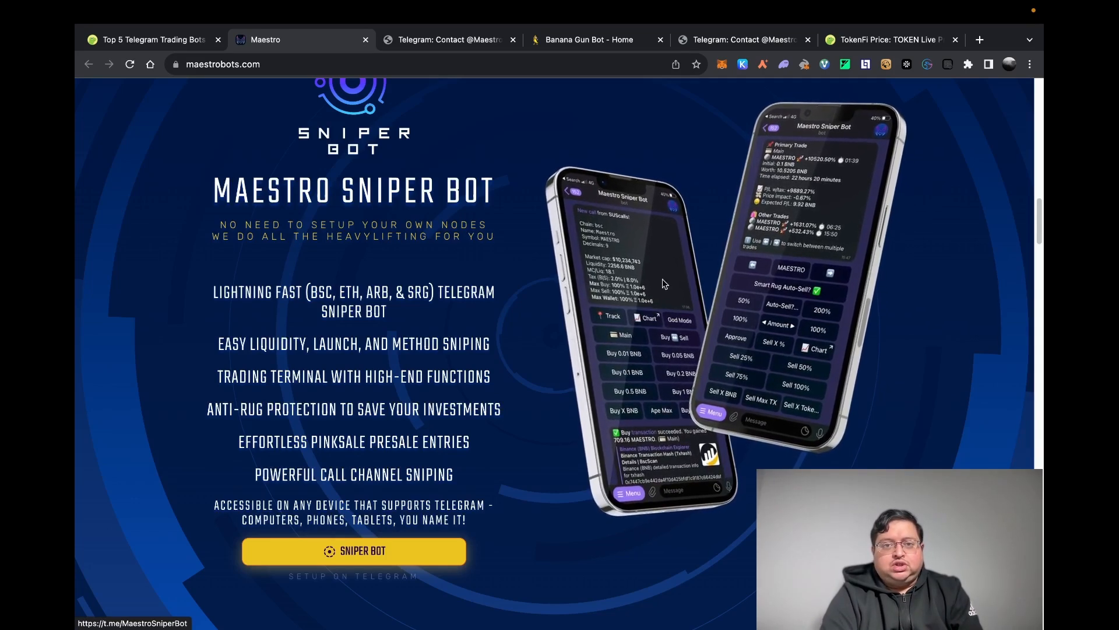
{"action": "left_click", "coordinate": [595, 39]}
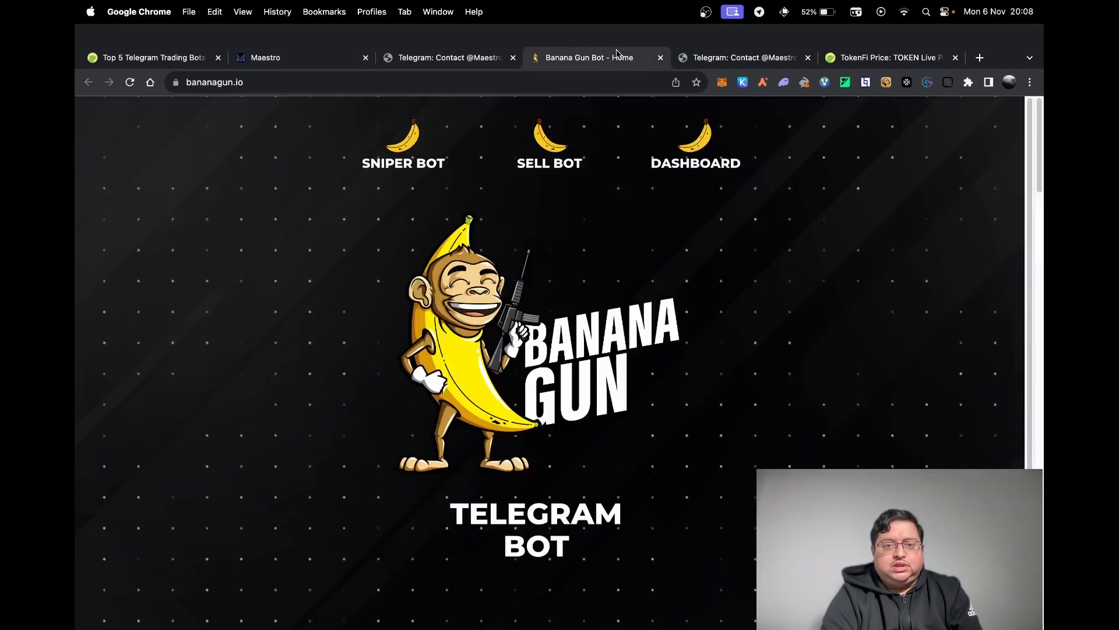
{"action": "scroll", "scroll_direction": "down", "scroll_amount": 3}
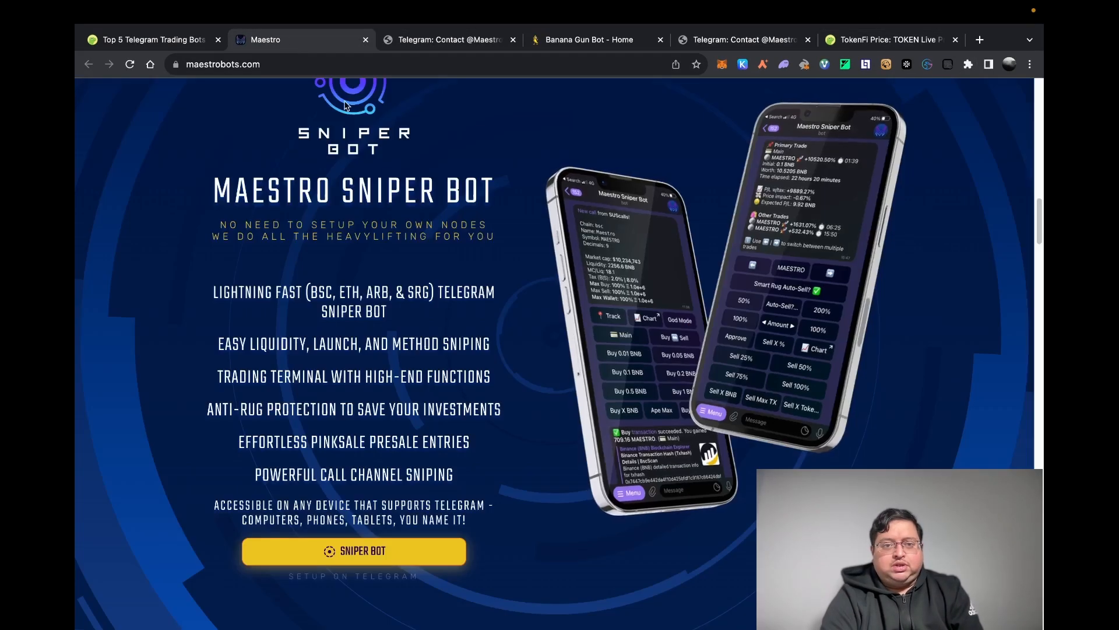
Step: Launch the Maestro Sniper Bot chat in Telegram from the site's Sniper Bot icon
{"action": "scroll", "scroll_direction": "up", "scroll_amount": 3}
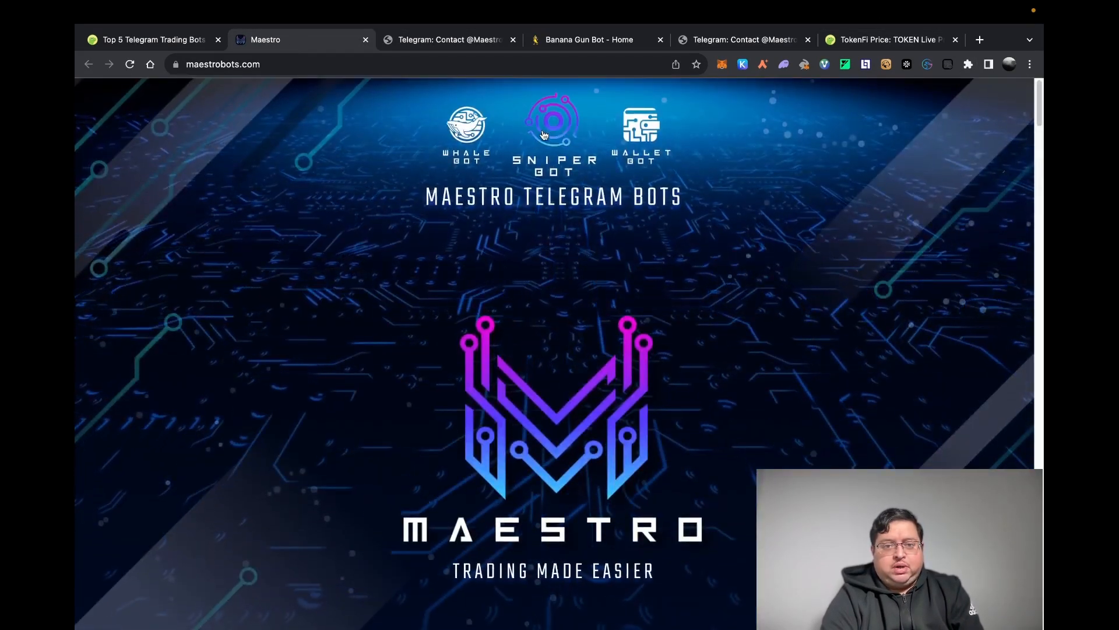
{"action": "left_click", "coordinate": [552, 129]}
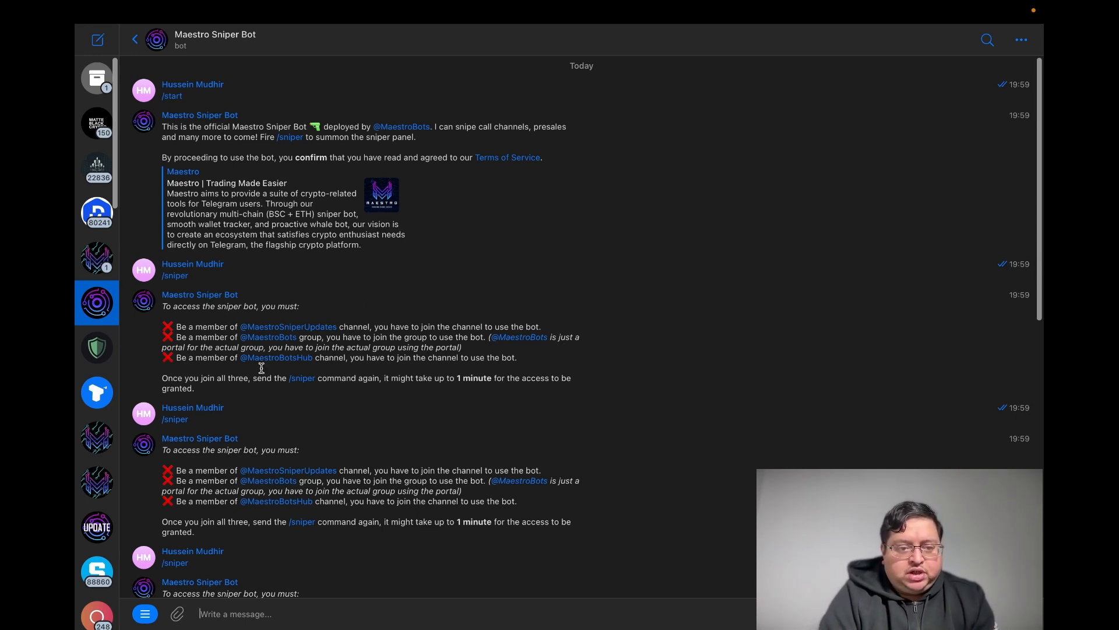
Step: Scroll the bot chat to the 'You have been authorized!' message and its main menu
{"action": "scroll", "scroll_direction": "down", "scroll_amount": 3}
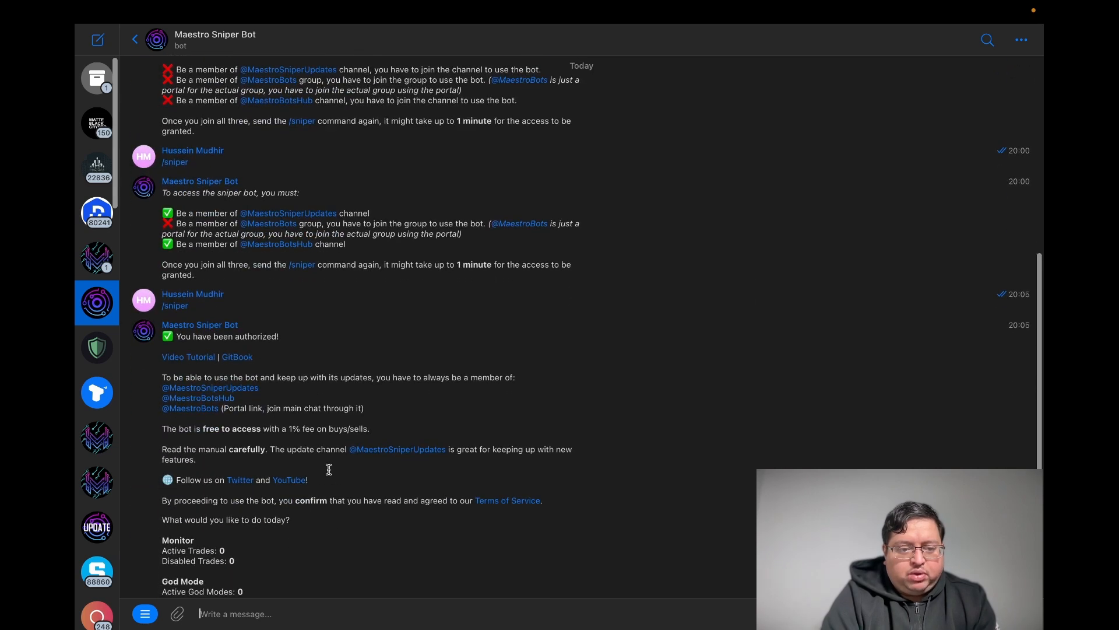
{"action": "scroll", "scroll_direction": "down", "scroll_amount": 3}
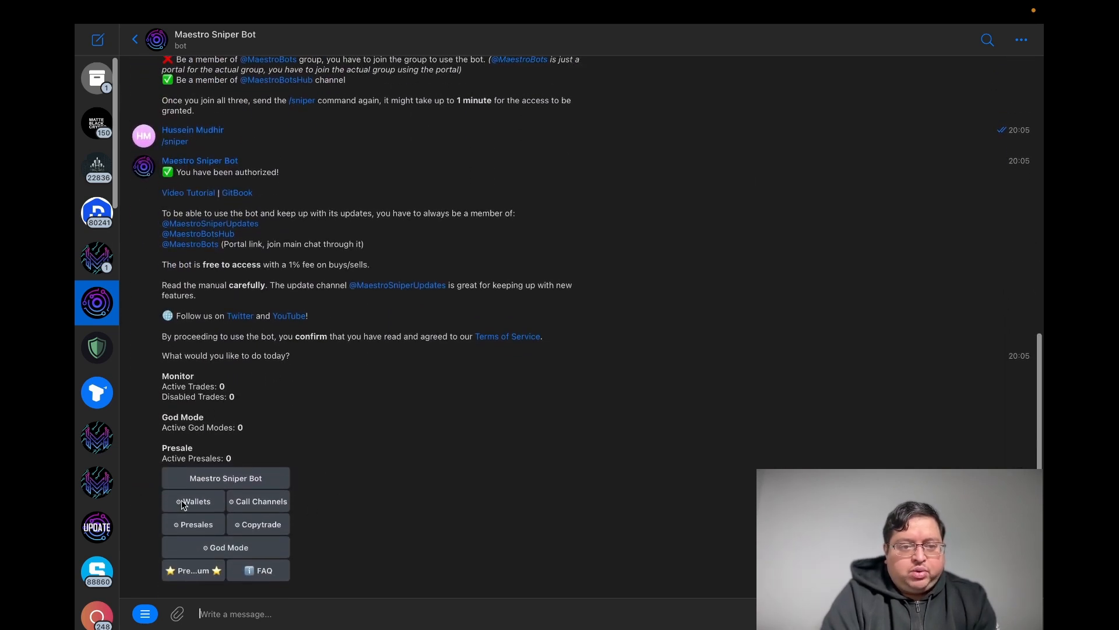
{"action": "mouse_move", "coordinate": [221, 407]}
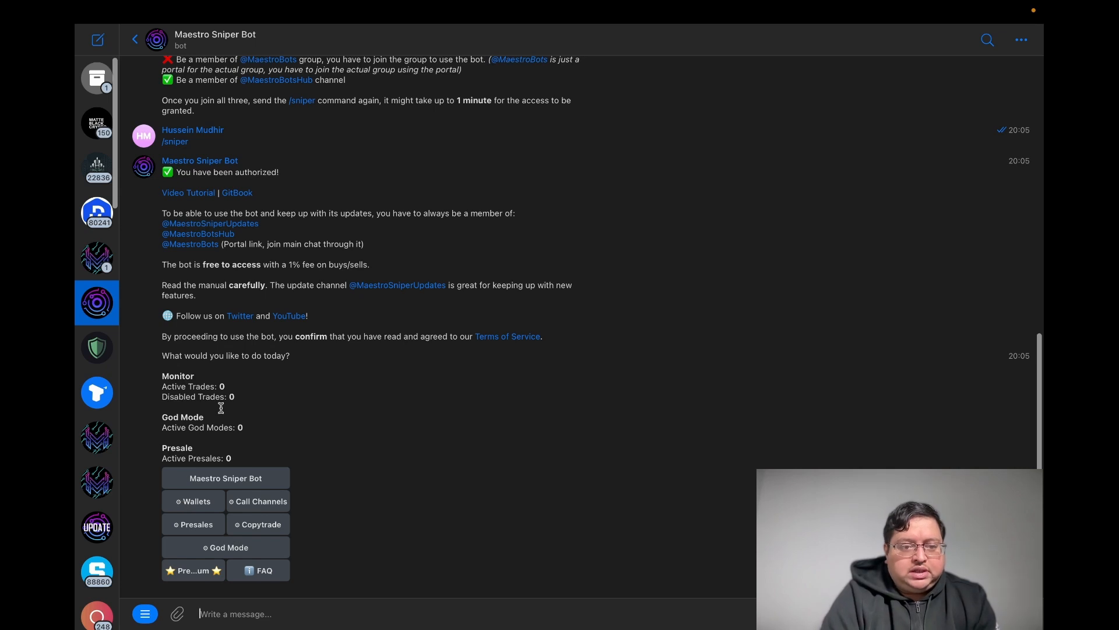
{"action": "mouse_move", "coordinate": [194, 512]}
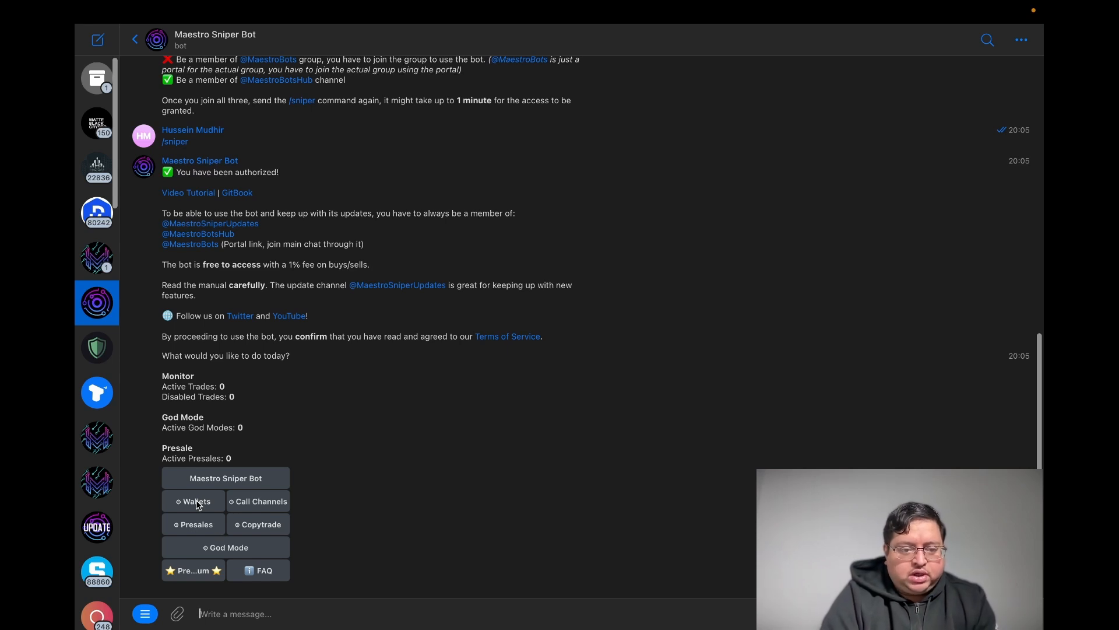
Step: From Wallets, generate a new ETH wallet in the Maestro Sniper Bot
{"action": "left_click", "coordinate": [193, 501]}
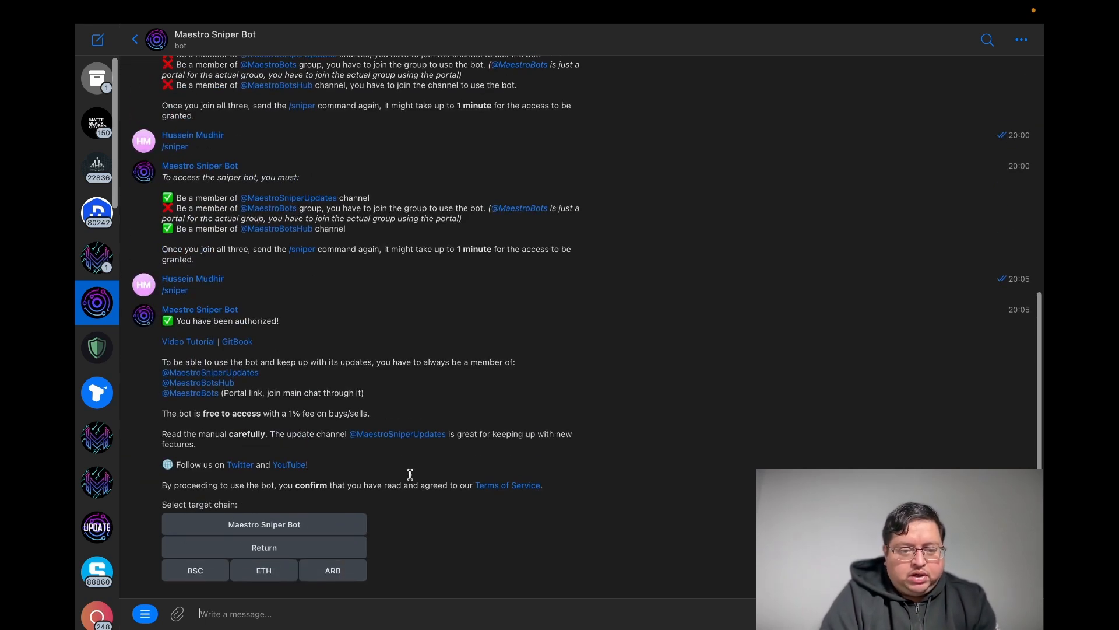
{"action": "mouse_move", "coordinate": [171, 531]}
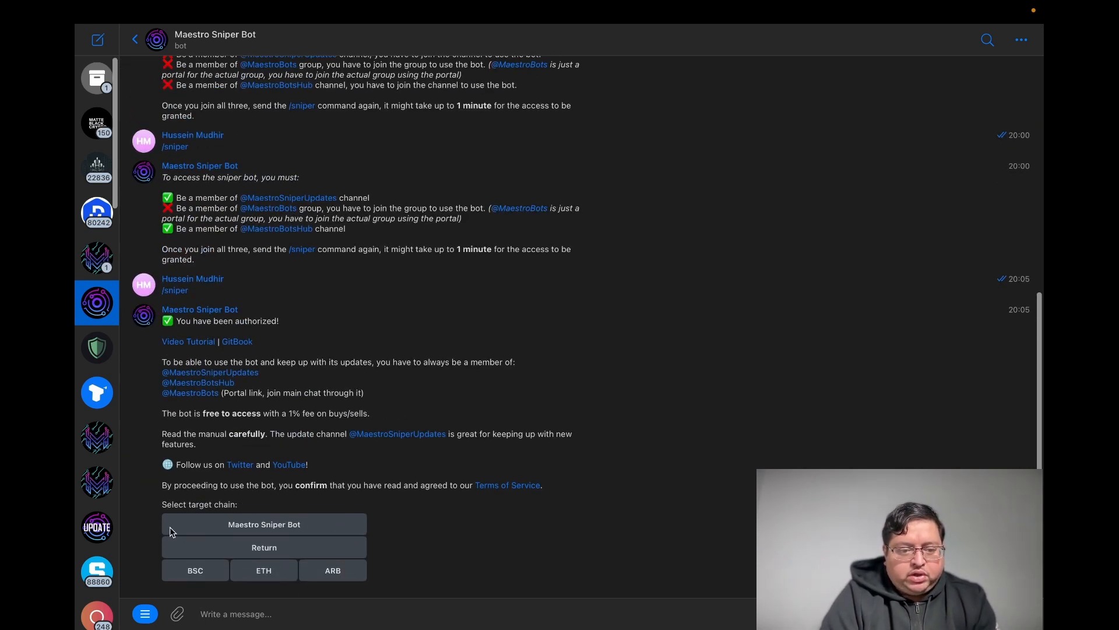
{"action": "mouse_move", "coordinate": [264, 570]}
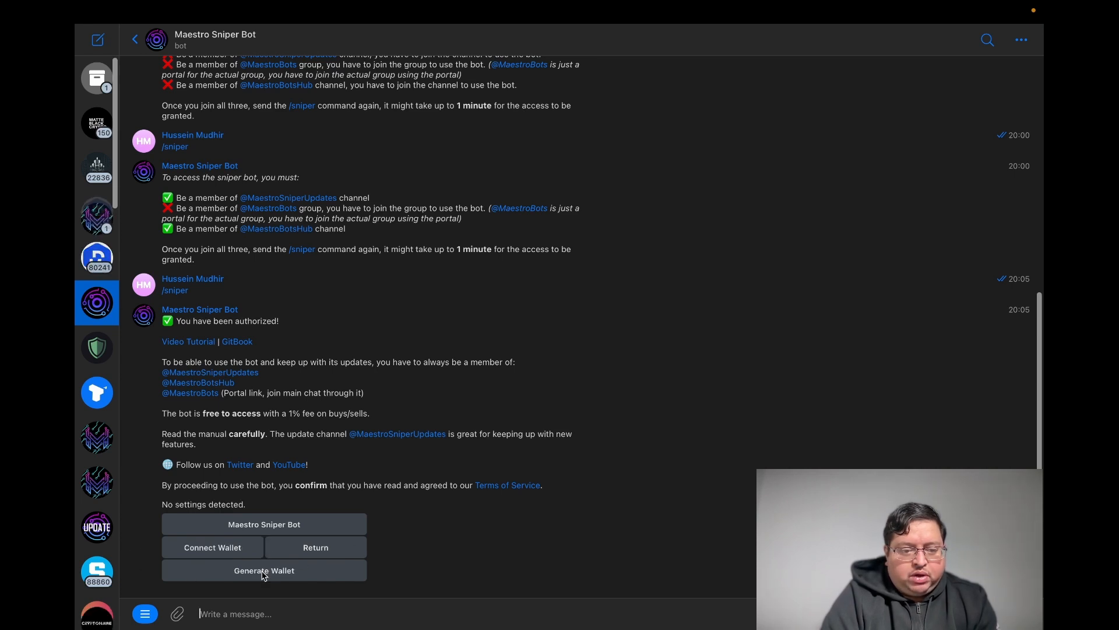
{"action": "left_click", "coordinate": [264, 570]}
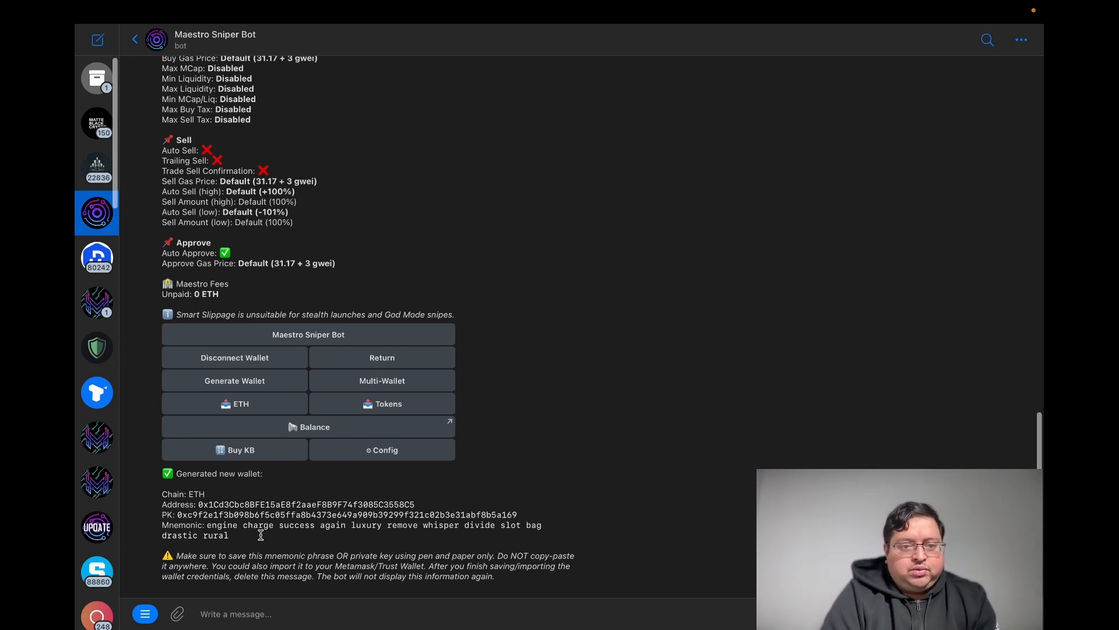
{"action": "mouse_move", "coordinate": [286, 530]}
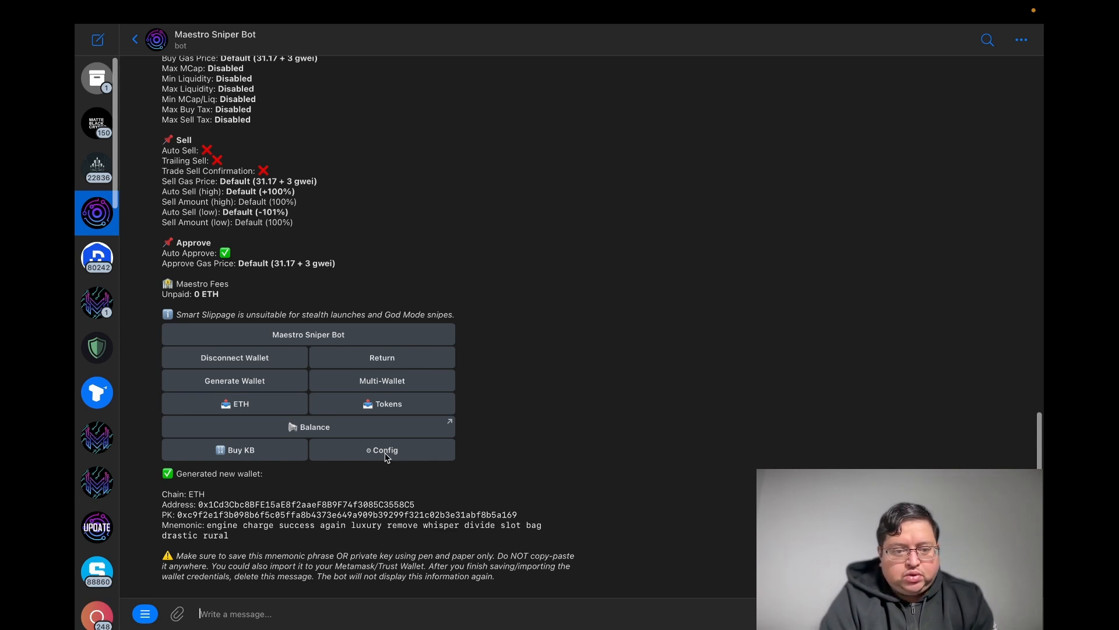
Step: In Config > Buy, switch Auto Buy on for the new ETH wallet
{"action": "left_click", "coordinate": [384, 449]}
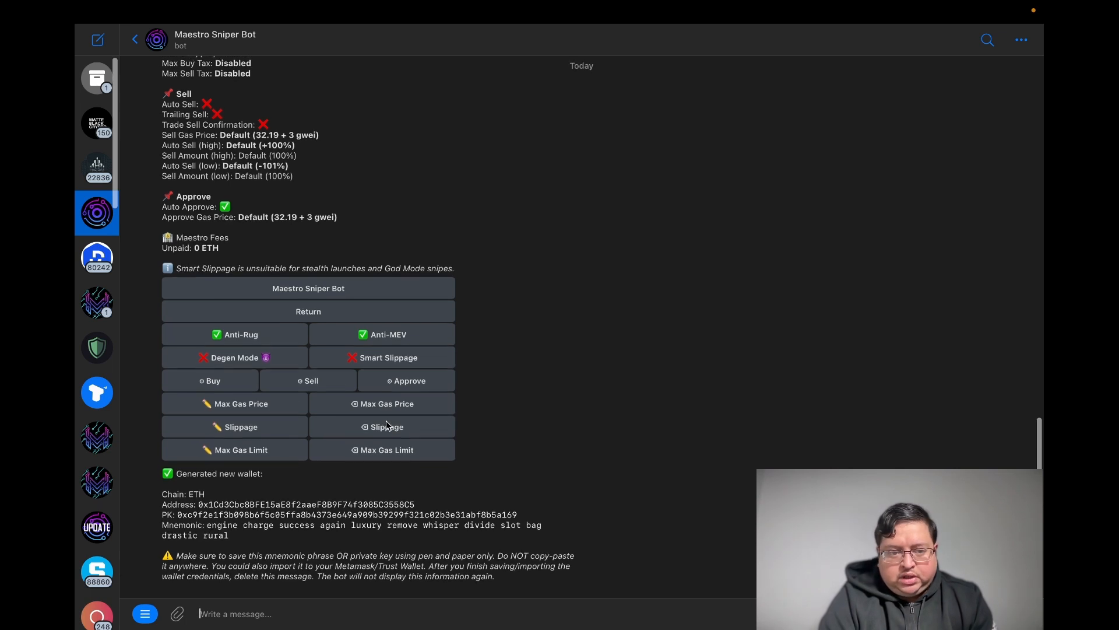
{"action": "left_click", "coordinate": [210, 381]}
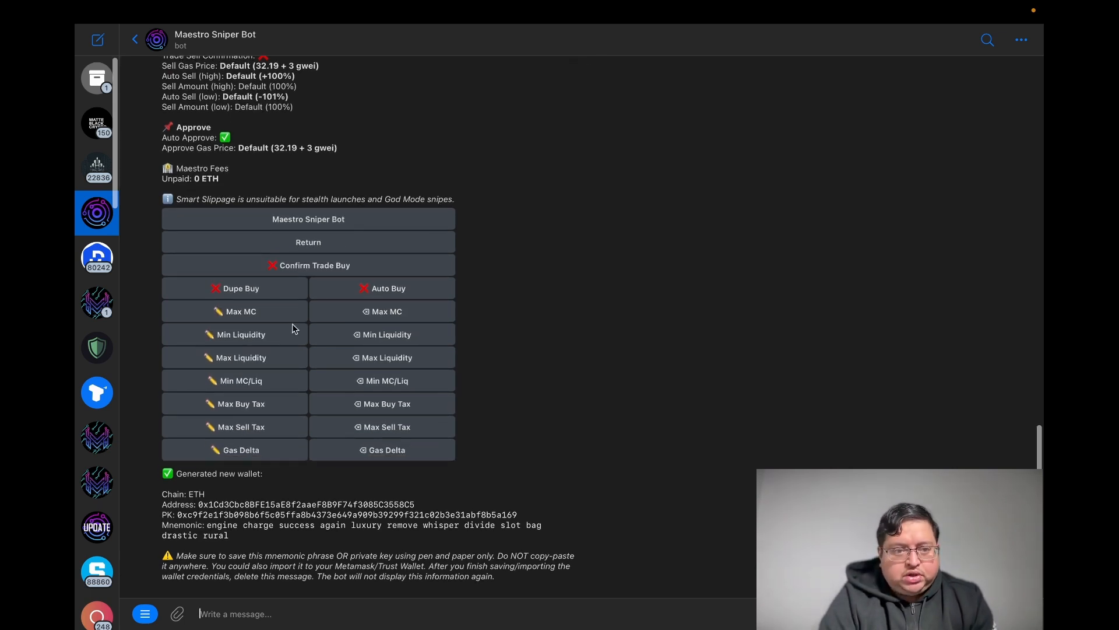
{"action": "left_click", "coordinate": [386, 288]}
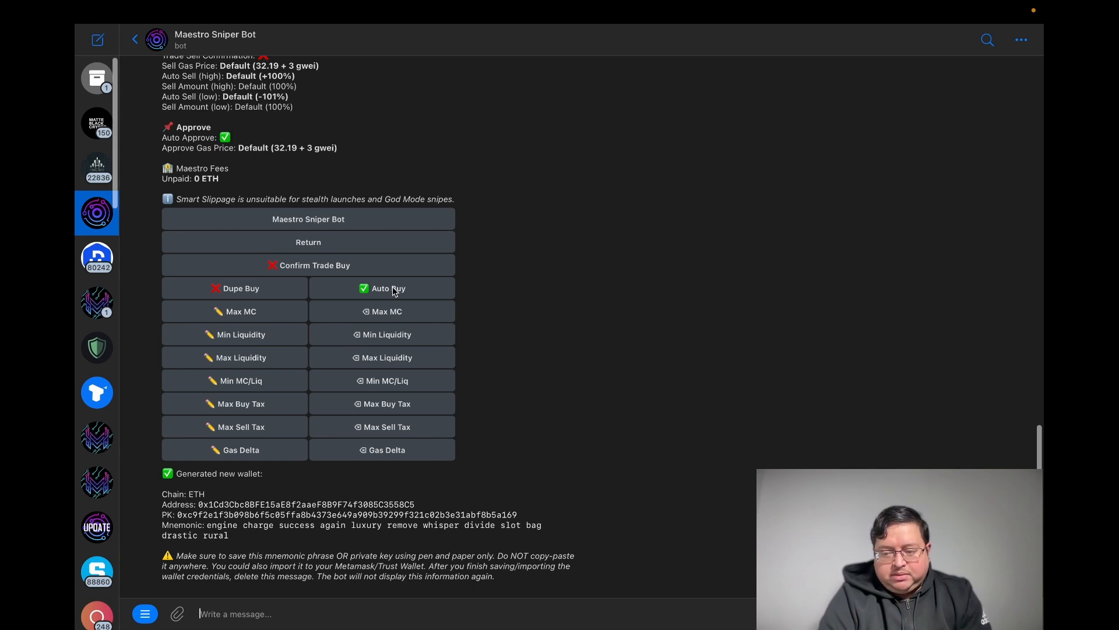
{"action": "mouse_move", "coordinate": [252, 391]}
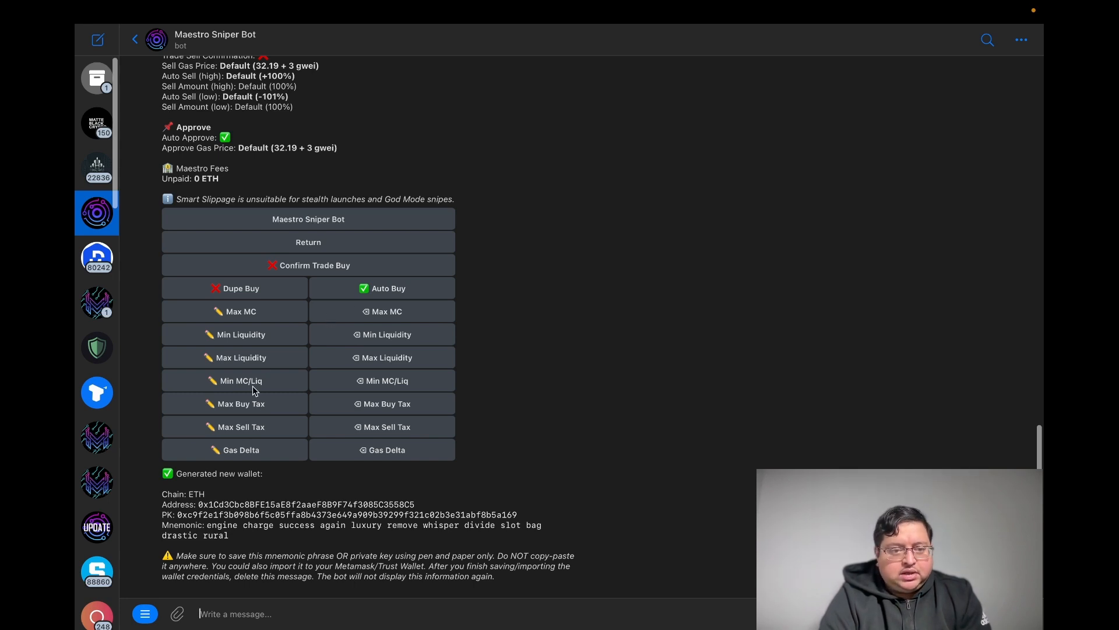
{"action": "mouse_move", "coordinate": [277, 410]}
{"action": "type", "text": "3"}
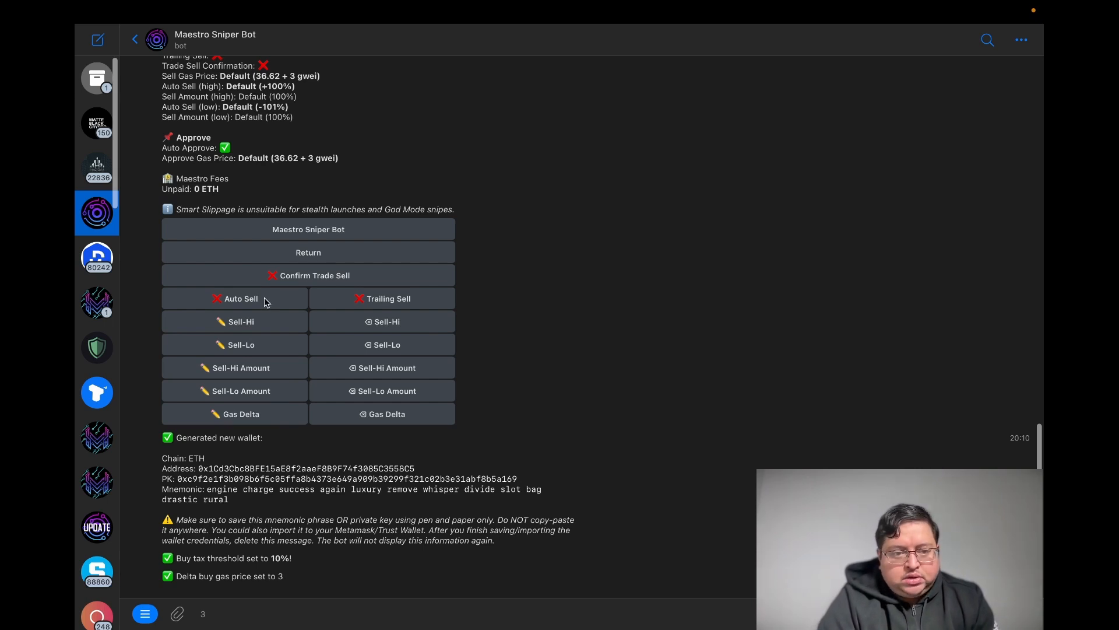
Step: Show the bot's Approve settings with Auto Approve and approval Gas Delta options
{"action": "left_click", "coordinate": [234, 297]}
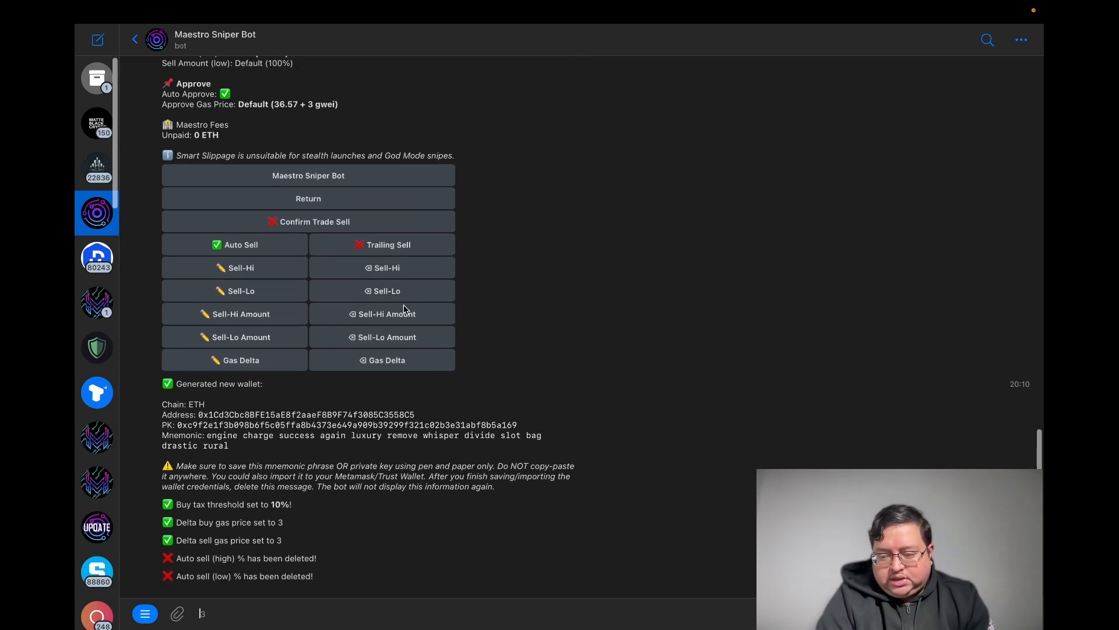
{"action": "left_click", "coordinate": [307, 199]}
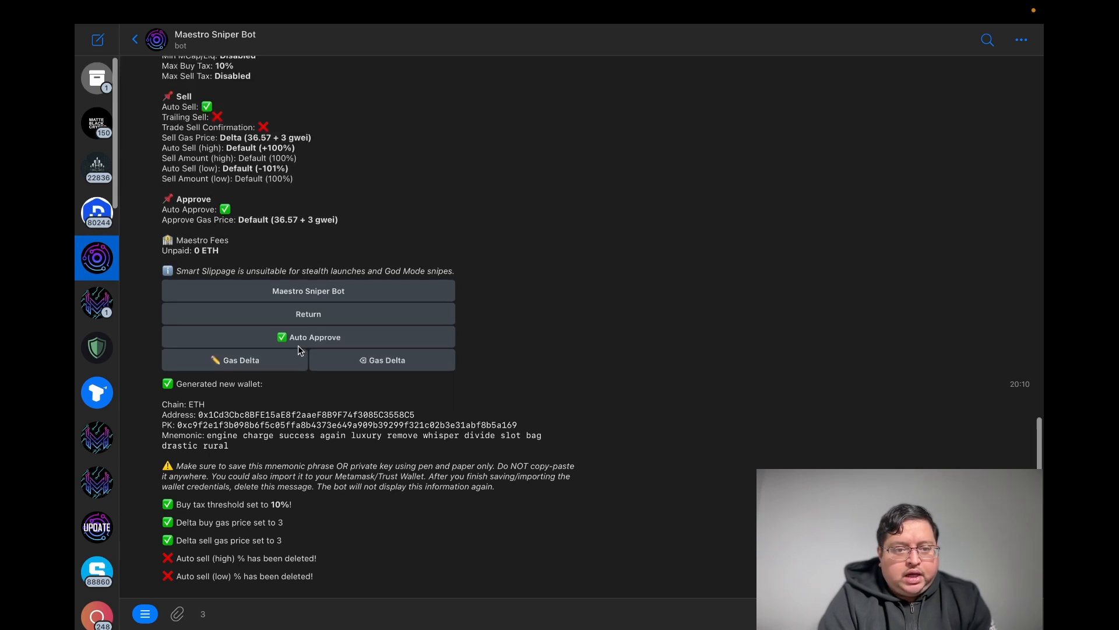
{"action": "mouse_move", "coordinate": [272, 344]}
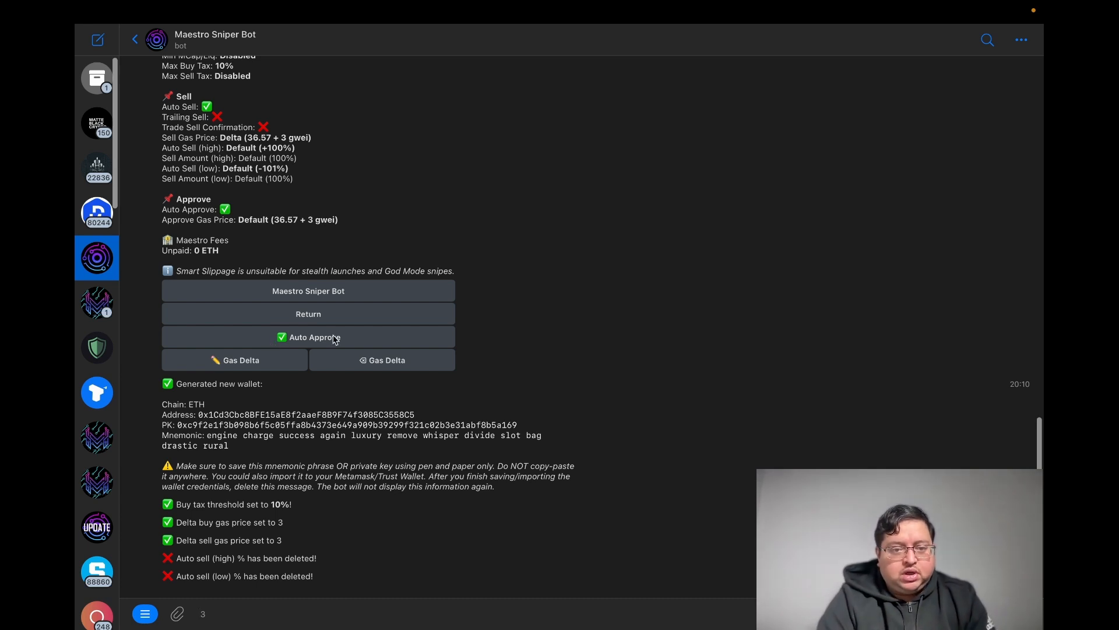
{"action": "mouse_move", "coordinate": [312, 315]}
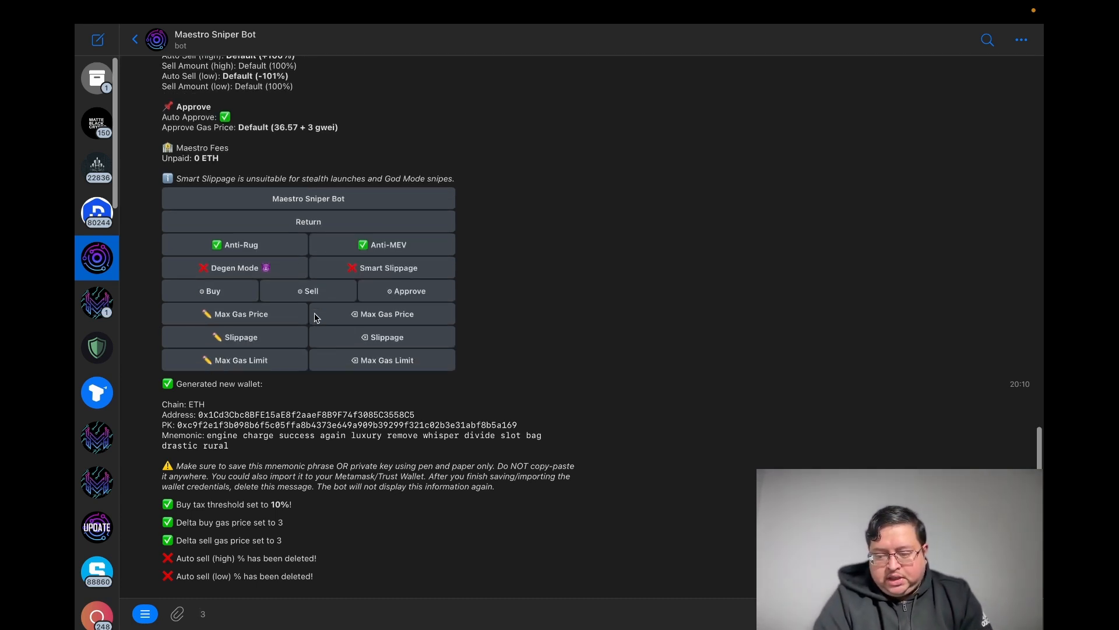
{"action": "mouse_move", "coordinate": [299, 445]}
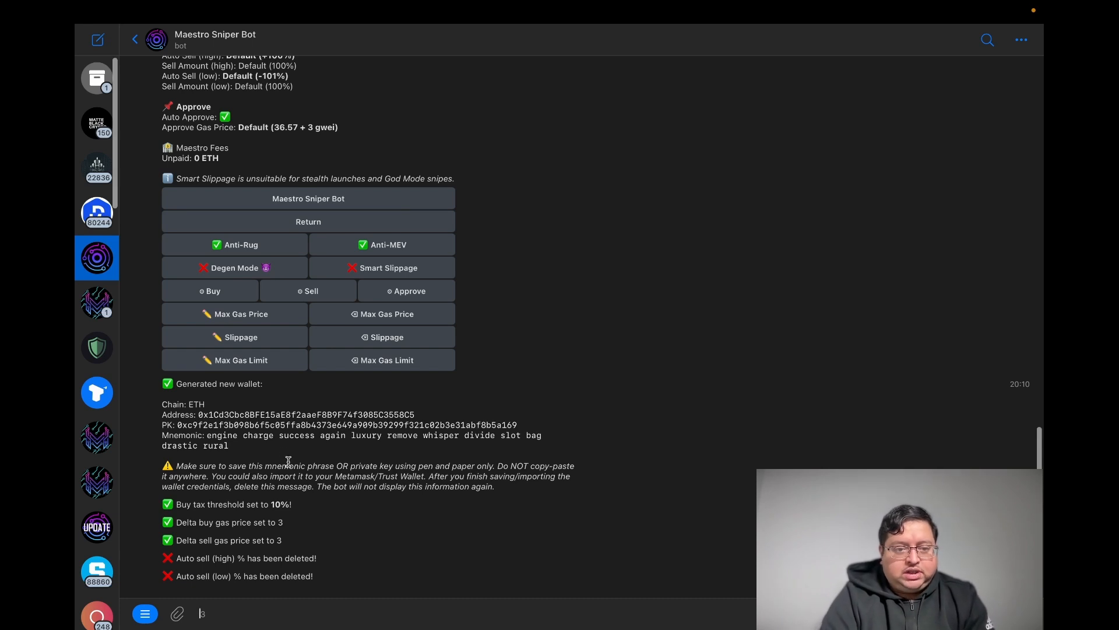
{"action": "mouse_move", "coordinate": [430, 406]}
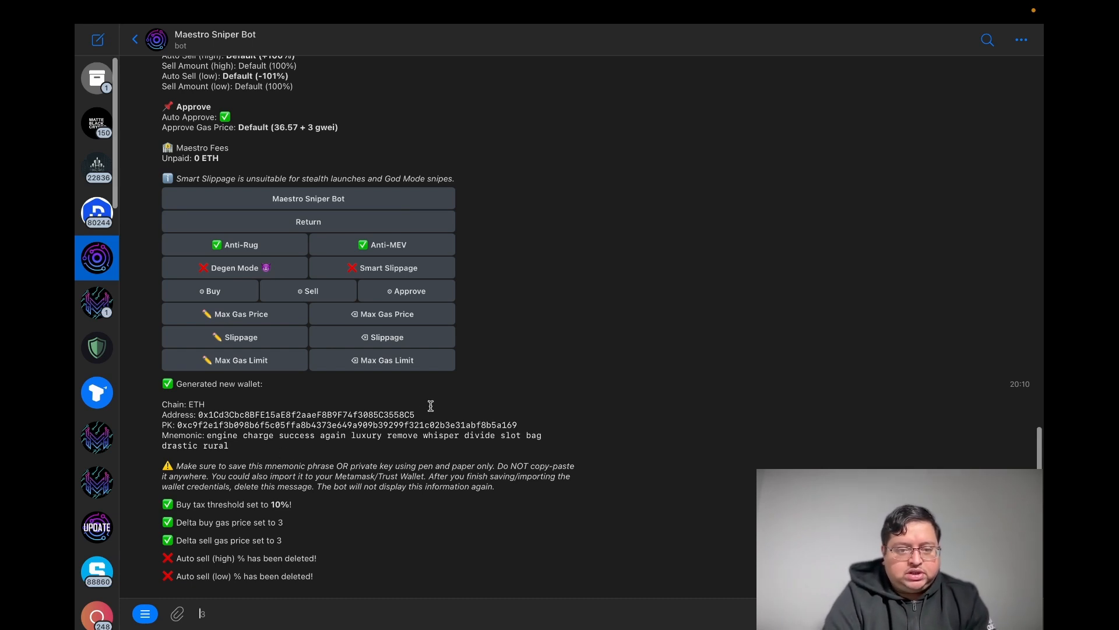
{"action": "left_click_drag", "start_coordinate": [162, 414], "coordinate": [355, 414]}
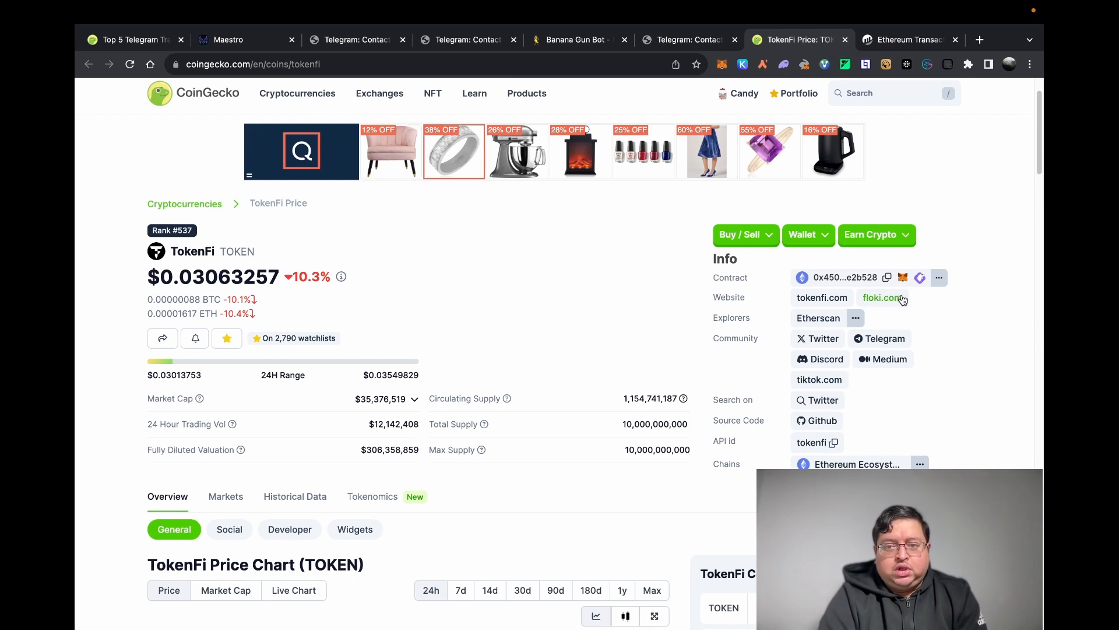
{"action": "mouse_move", "coordinate": [562, 315]}
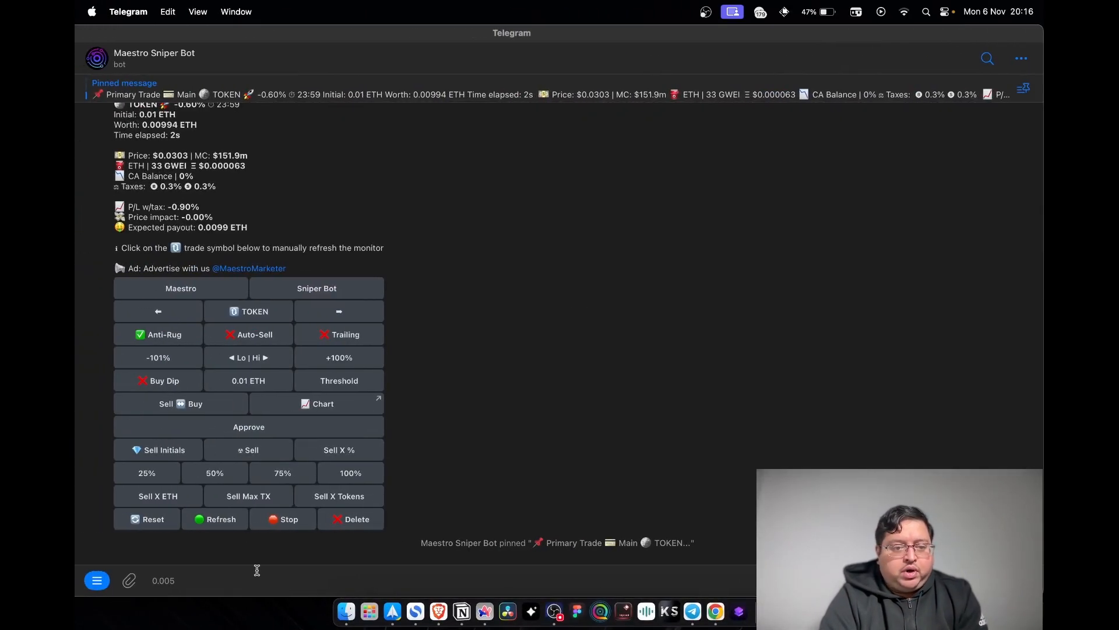
Step: Send TokenFi's contract address 0x4507cef57c46789ef8d1a19ef45f4216bae2b528 to the bot for its token card
{"action": "left_click", "coordinate": [162, 579]}
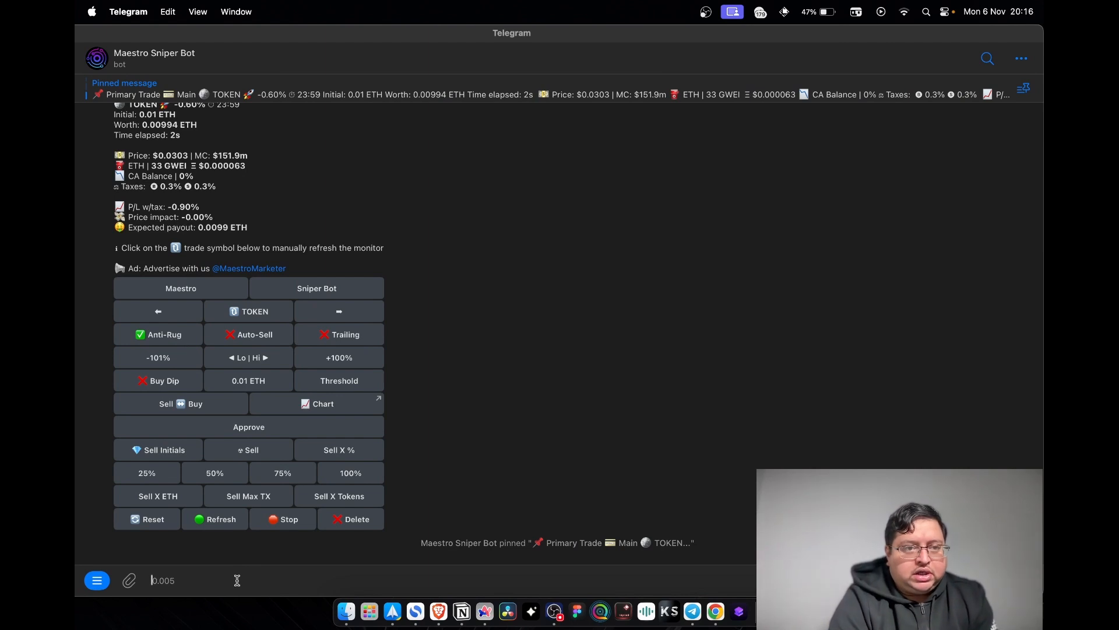
{"action": "type", "text": "0x4507cef57c46789ef8d1a19ef45f4216bae2b528"}
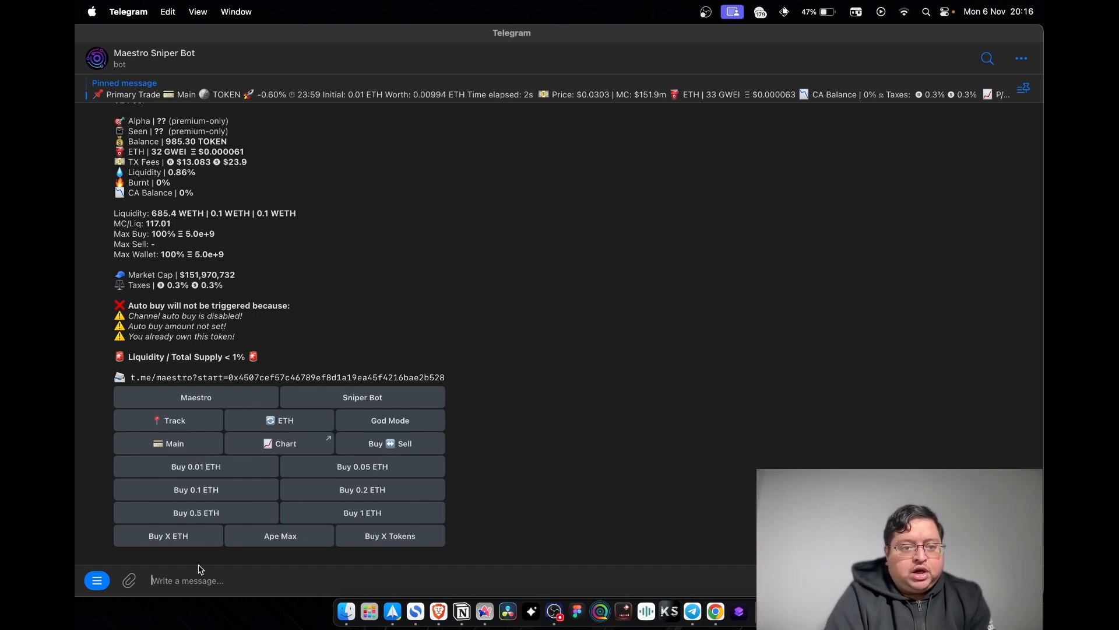
{"action": "mouse_move", "coordinate": [301, 495]}
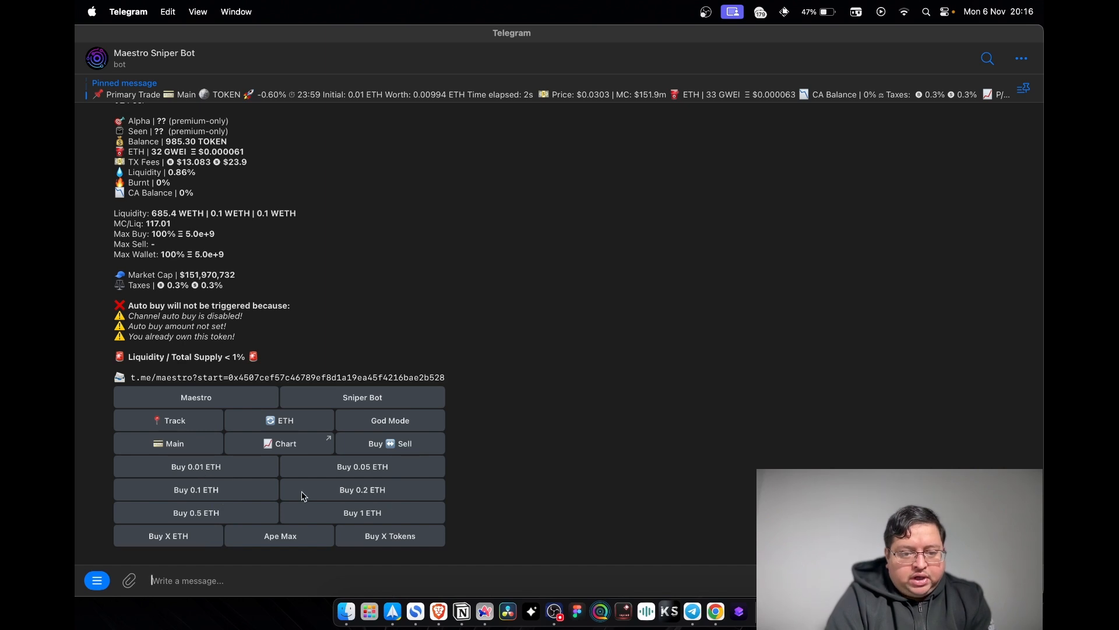
{"action": "mouse_move", "coordinate": [176, 542]}
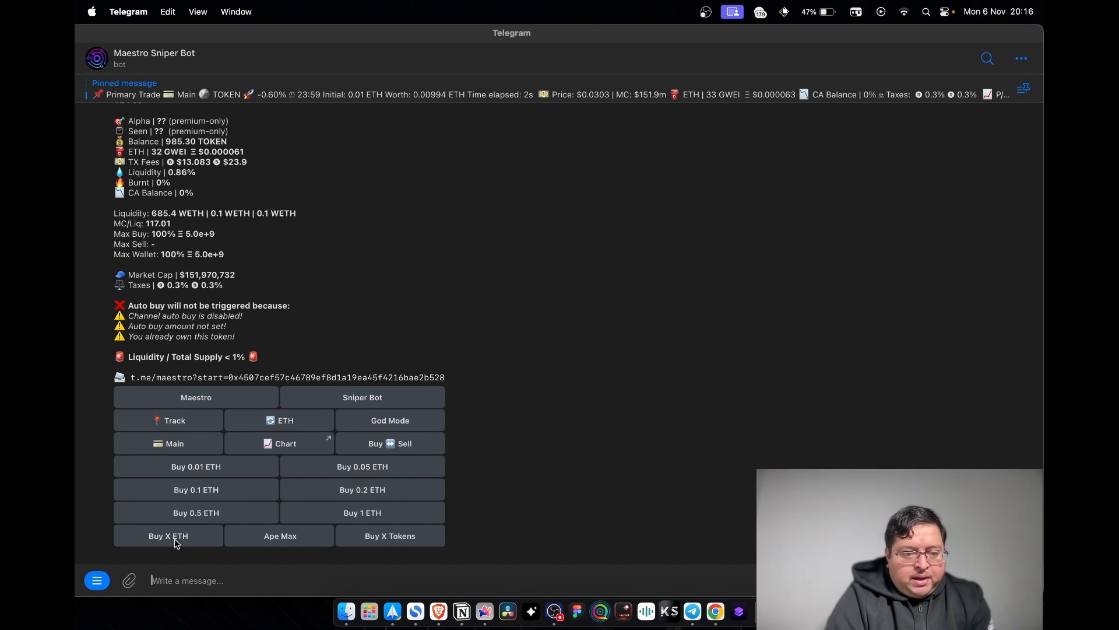
Step: Buy 0.01 ETH of TokenFi via Buy X ETH and follow the pending transaction link
{"action": "left_click", "coordinate": [168, 535]}
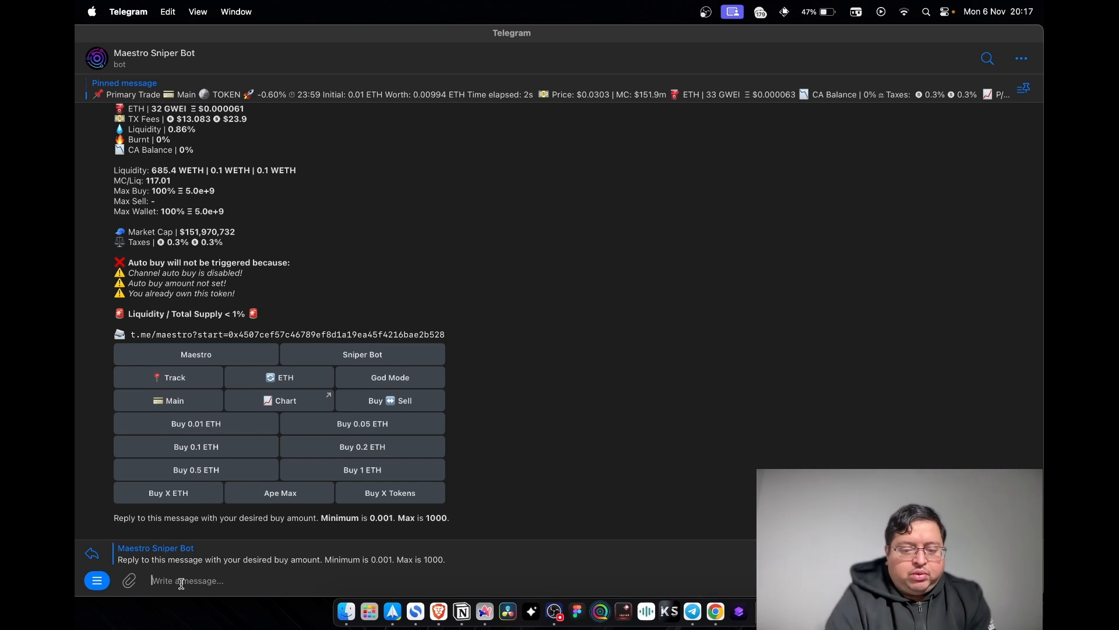
{"action": "type", "text": "0.01"}
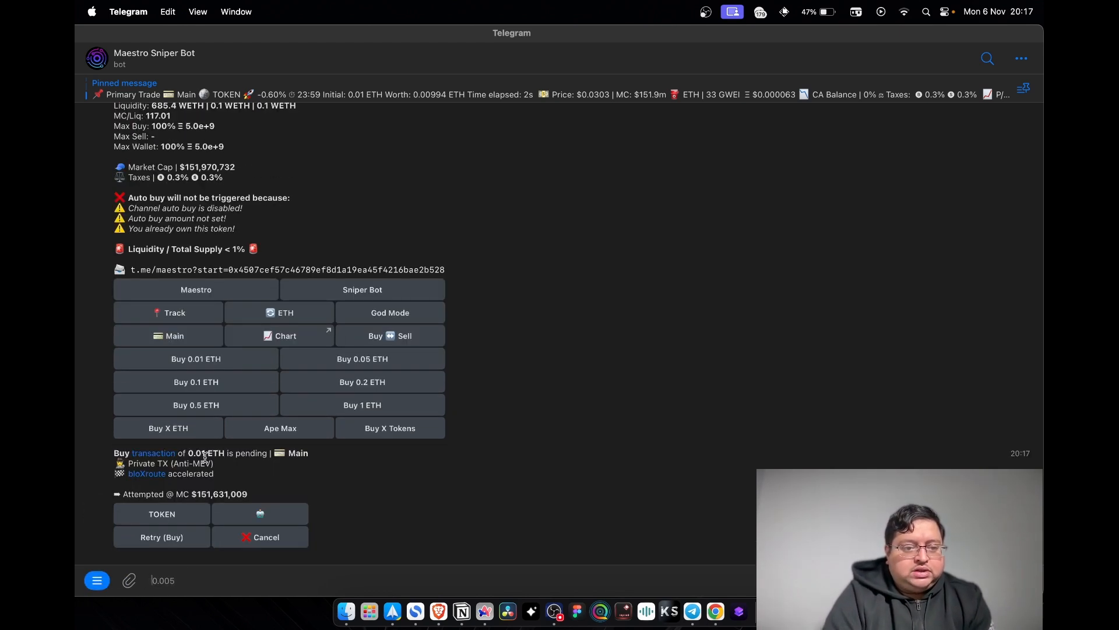
{"action": "left_click", "coordinate": [153, 453]}
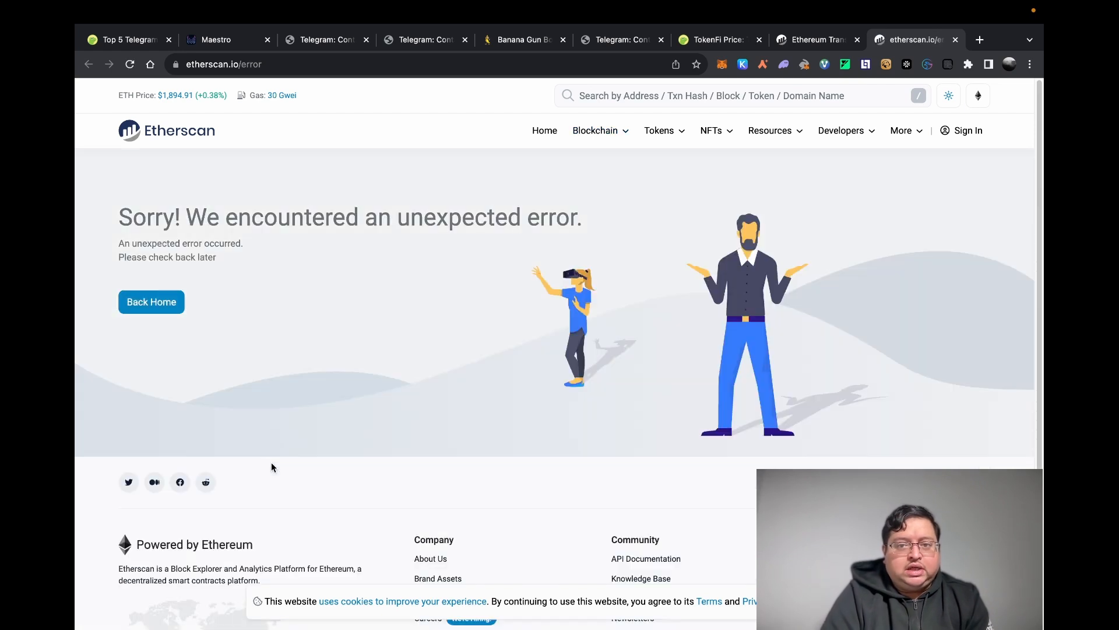
Step: Reload the Etherscan transaction showing a successful 0.01 ETH swap for TOKEN on Uniswap V2
{"action": "left_click", "coordinate": [130, 64]}
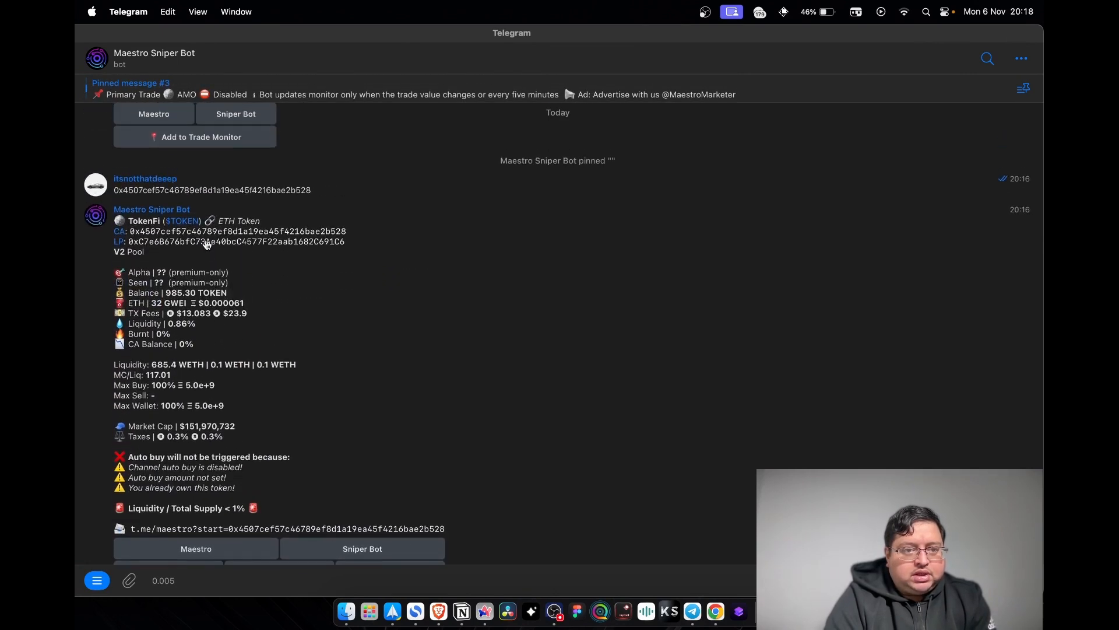
{"action": "scroll", "scroll_direction": "down", "scroll_amount": 3}
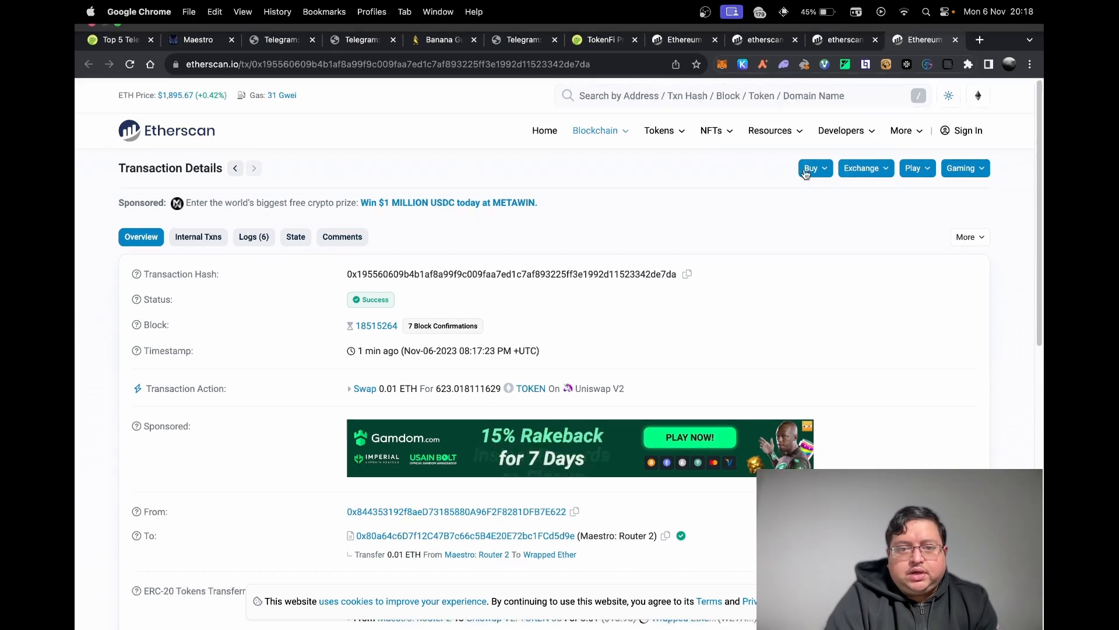
Step: Scroll the transaction details and the sending wallet's transaction history on Etherscan
{"action": "scroll", "scroll_direction": "down", "scroll_amount": 3}
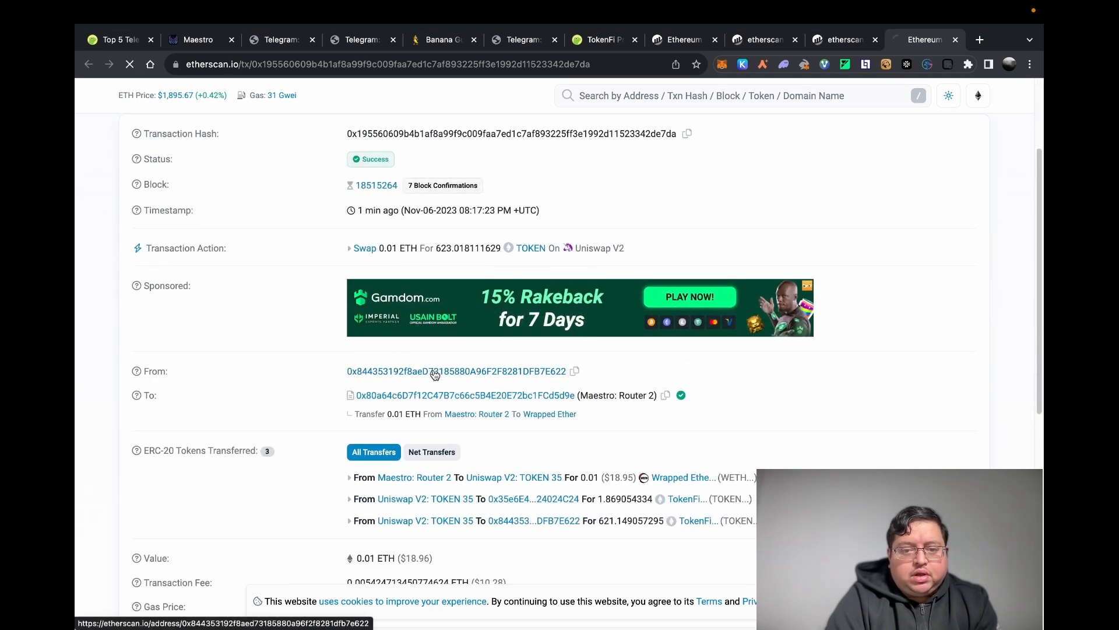
{"action": "scroll", "scroll_direction": "down", "scroll_amount": 3}
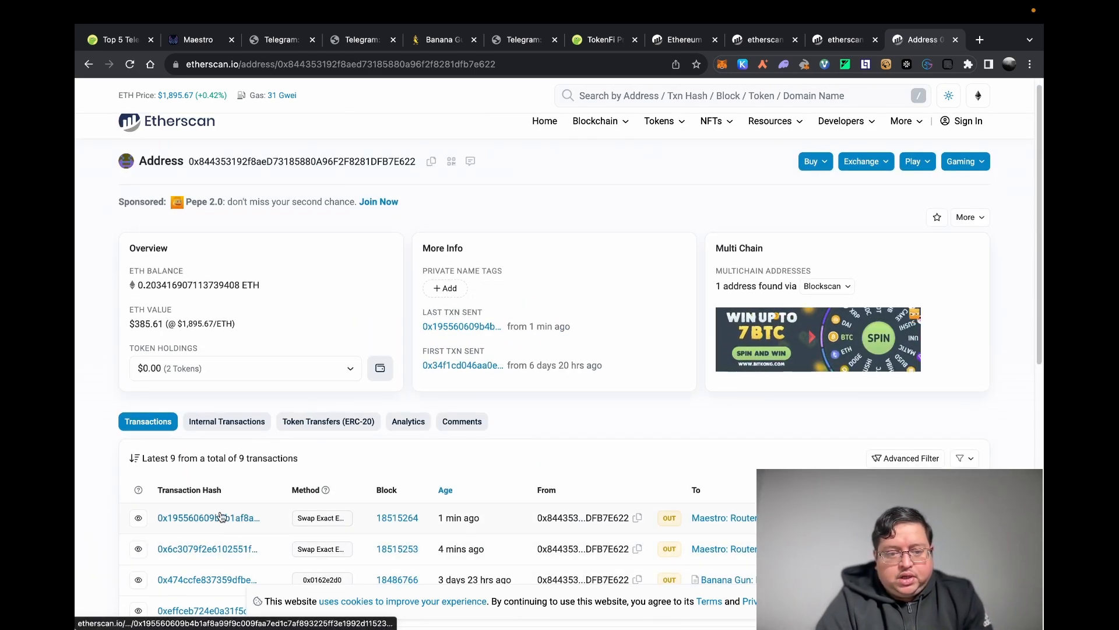
{"action": "scroll", "scroll_direction": "down", "scroll_amount": 3}
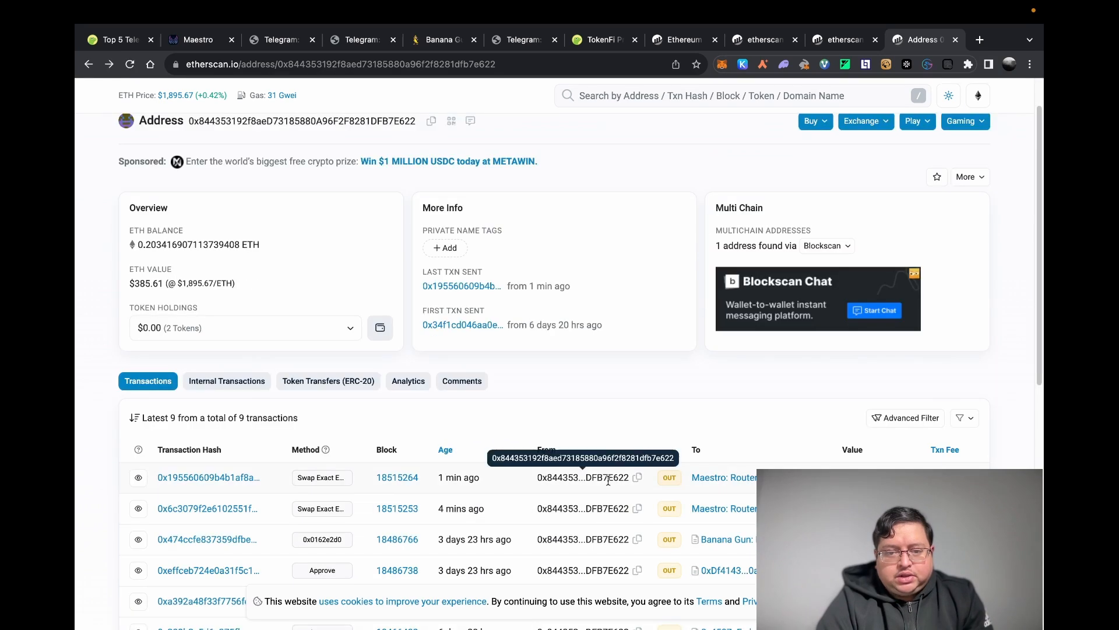
{"action": "mouse_move", "coordinate": [321, 477]}
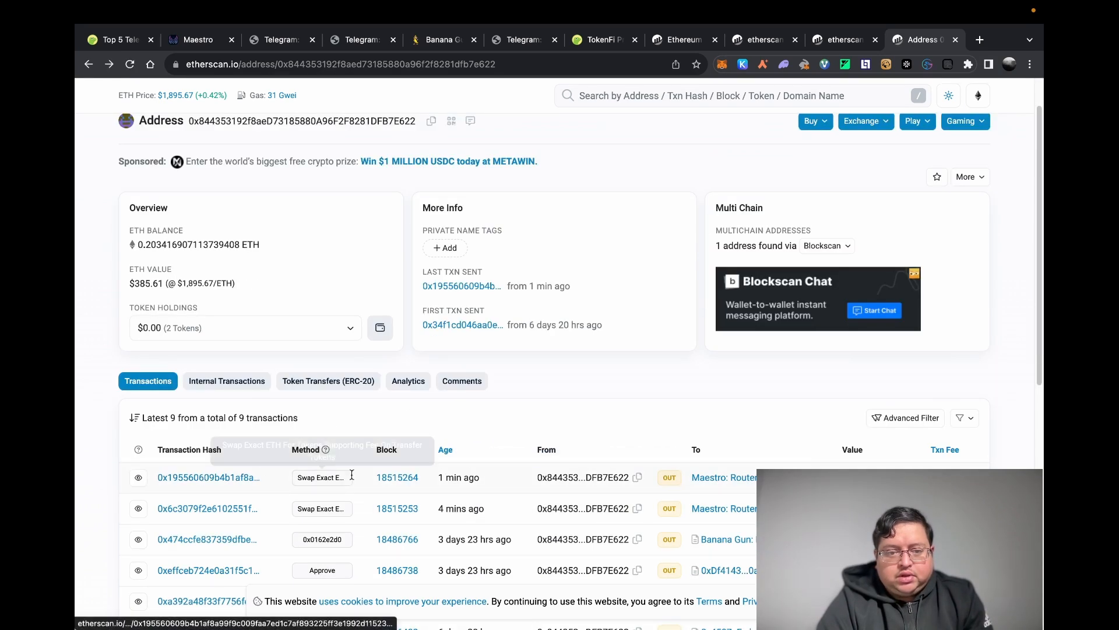
Step: Reopen the latest swap transaction, showing about 621 TokenFi received and a $10.28 fee
{"action": "left_click", "coordinate": [206, 477]}
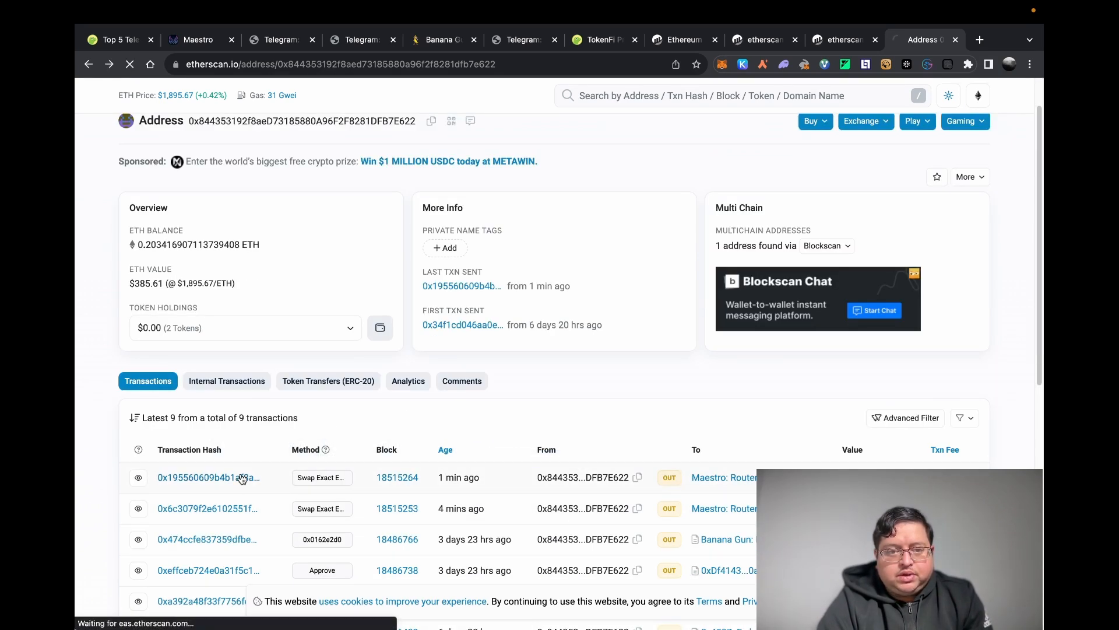
{"action": "left_click", "coordinate": [203, 477]}
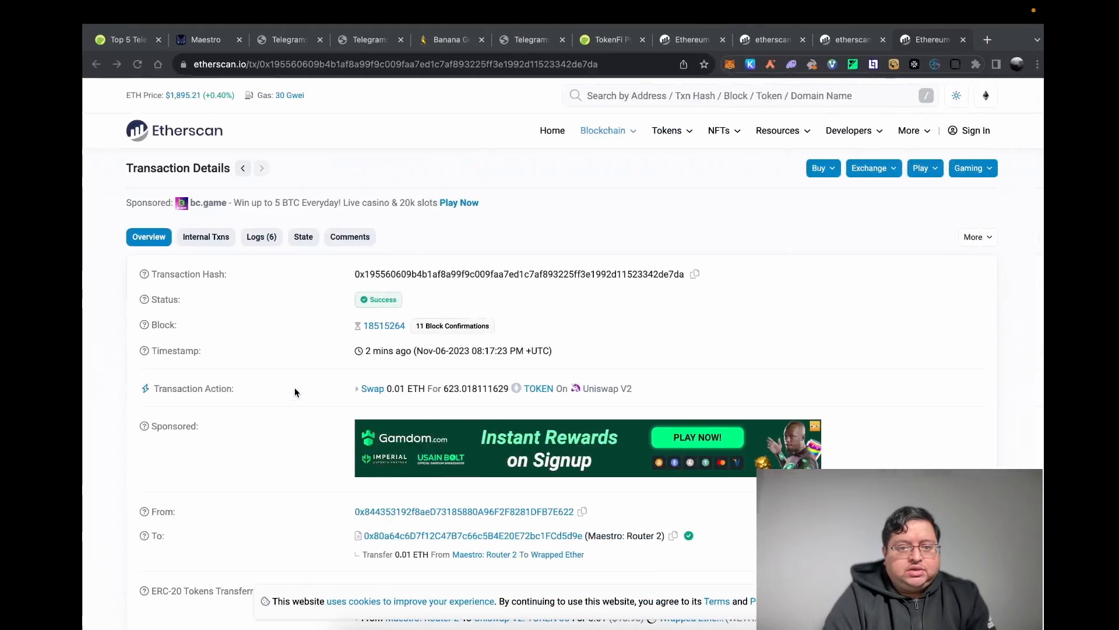
{"action": "scroll", "scroll_direction": "down", "scroll_amount": 3}
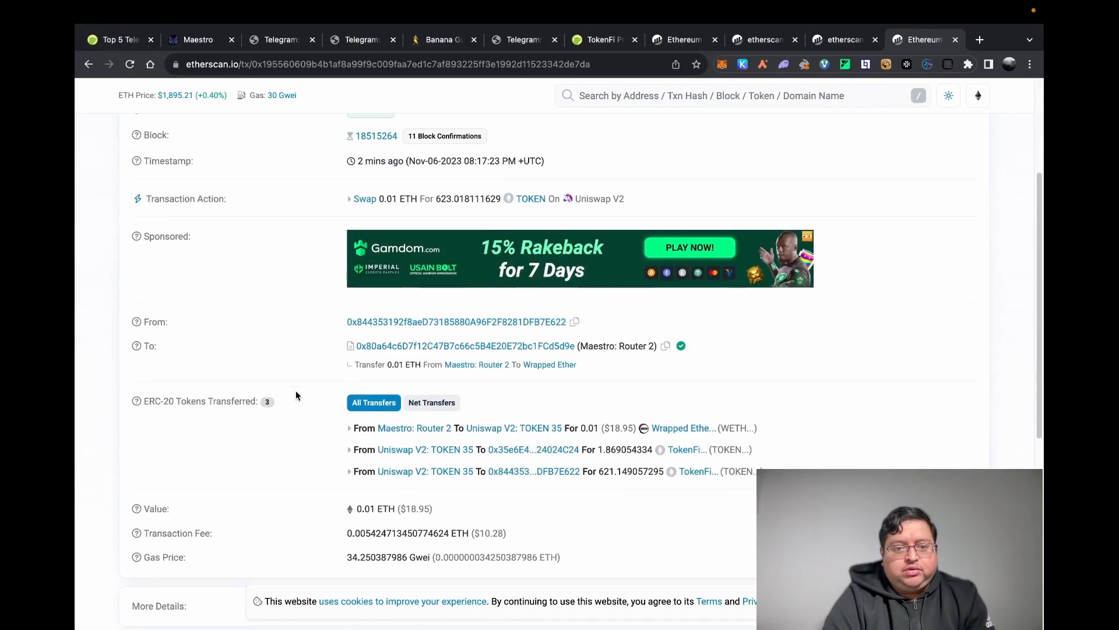